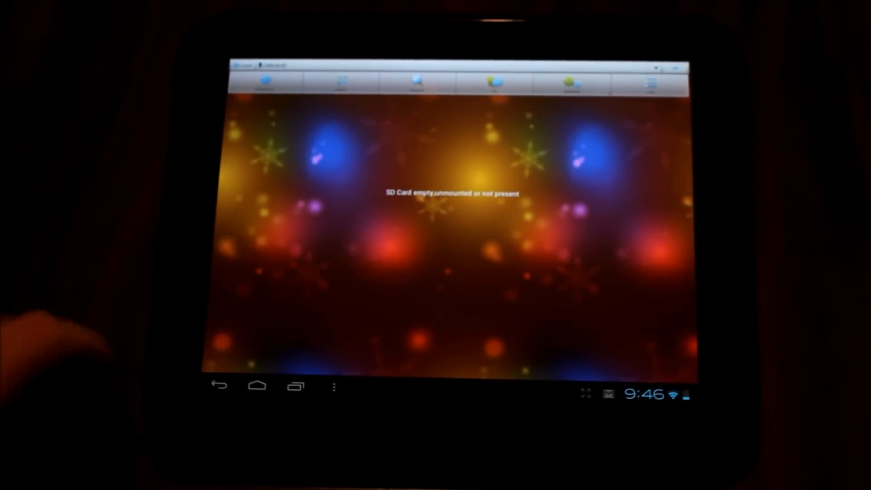
# Refresh the SD card view so its folders, the boot animation zip and build.prop appear
pyautogui.click(265, 82)
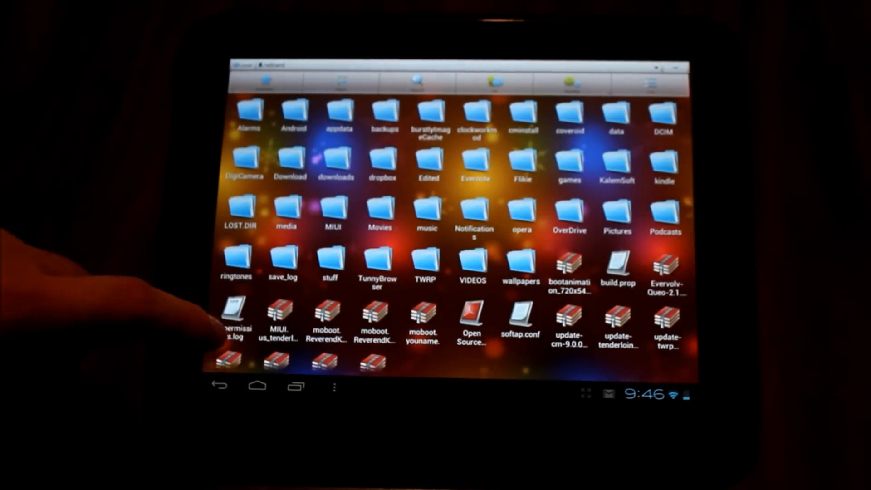
pyautogui.click(234, 317)
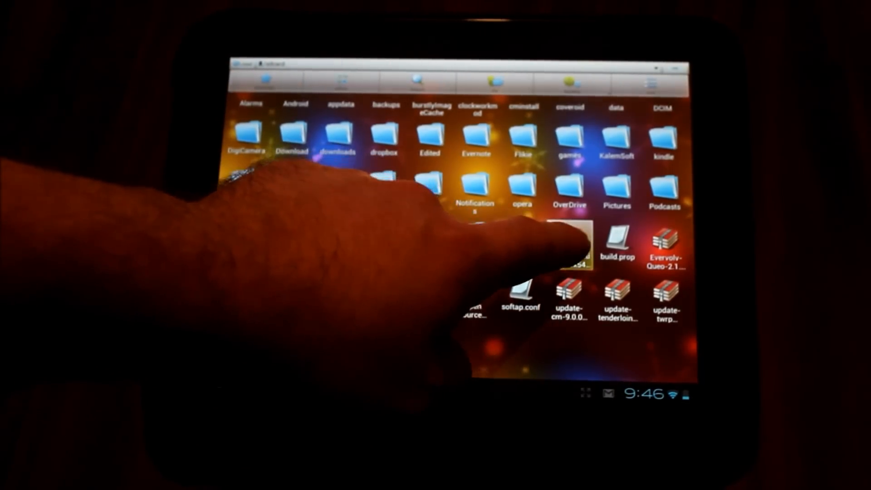
# Open file operations on the boot animation archive and choose Rename for bootanimation.zip
pyautogui.click(567, 248)
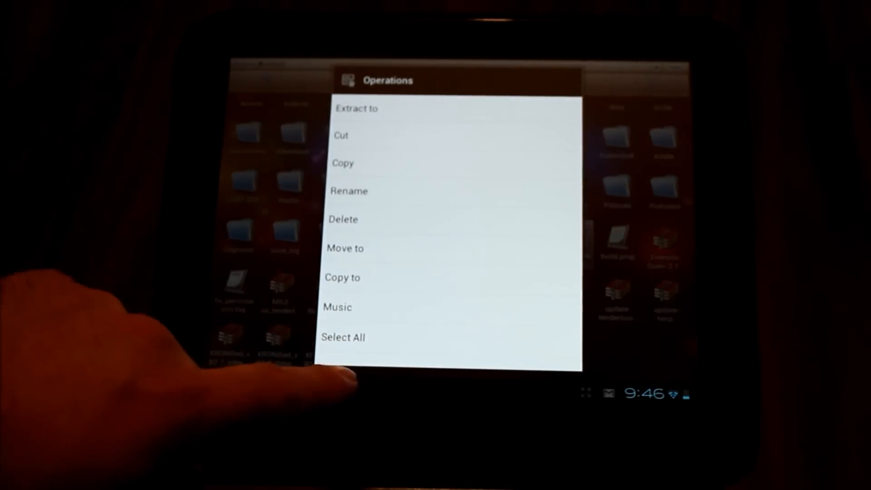
pyautogui.click(350, 191)
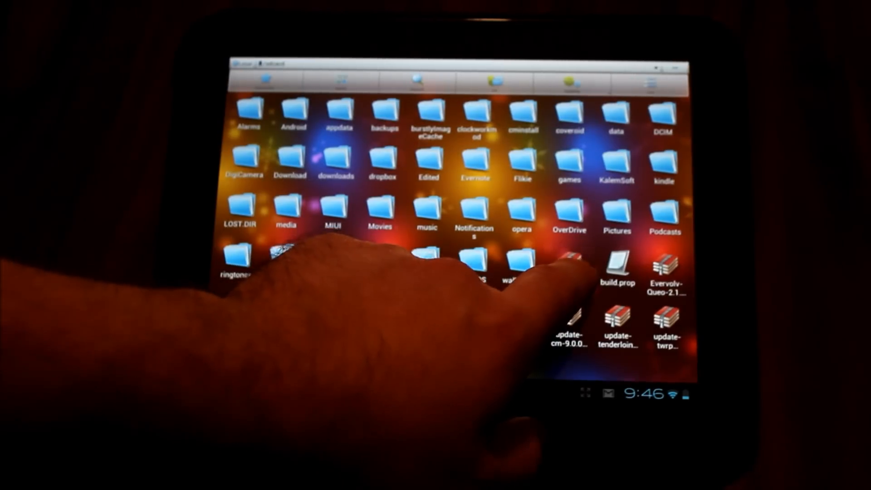
# Copy bootanimation.zip to /system/media, confirming the overwrite of the existing file
pyautogui.click(567, 262)
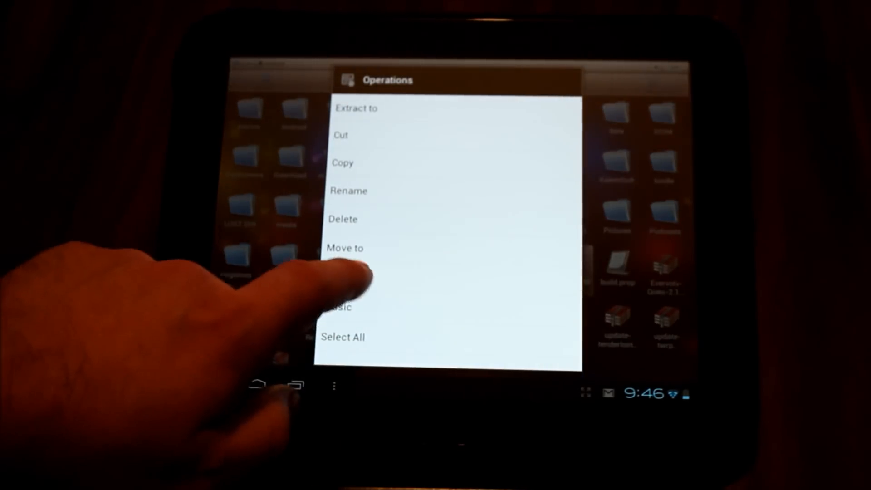
pyautogui.click(342, 162)
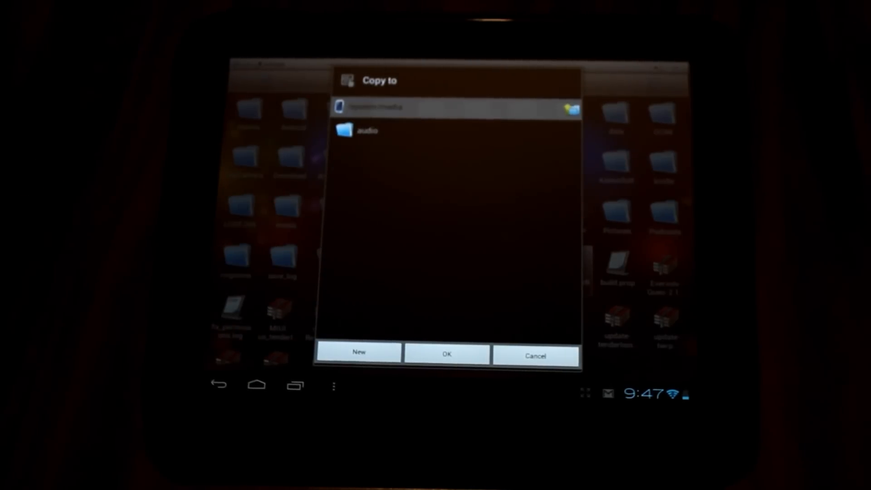
pyautogui.click(446, 355)
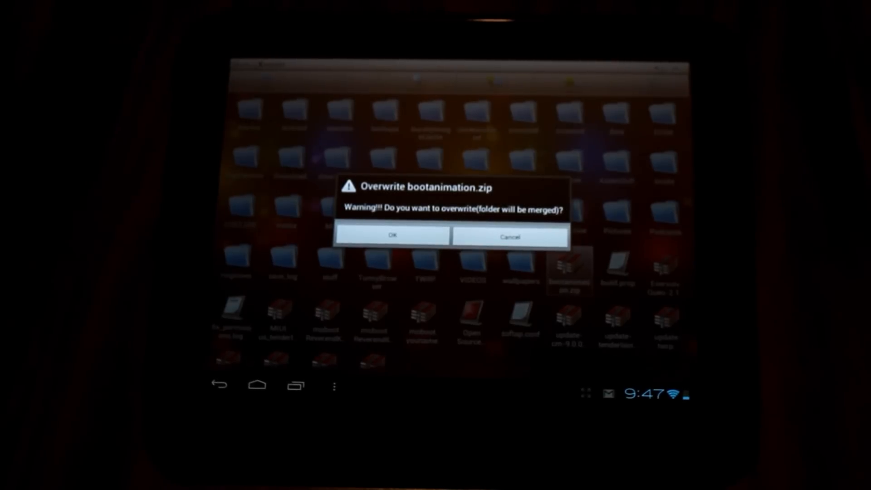
pyautogui.click(394, 236)
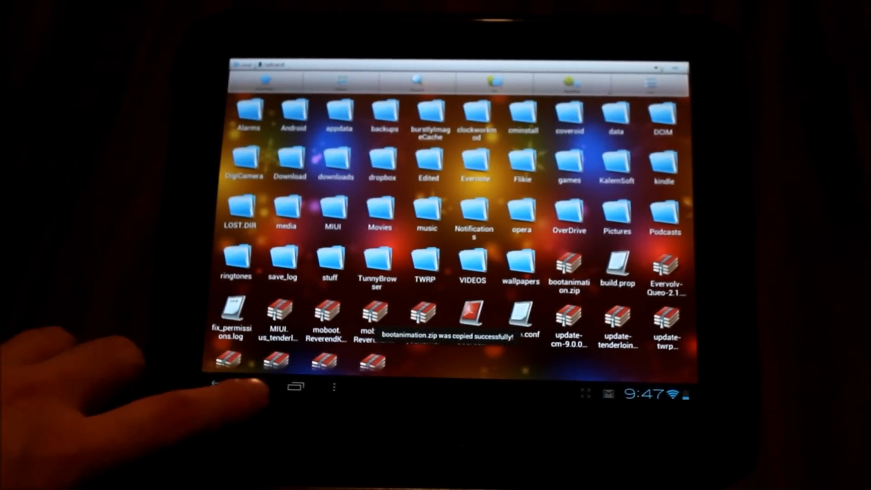
# Go to the home screen and confirm Power off on the tablet
pyautogui.click(257, 385)
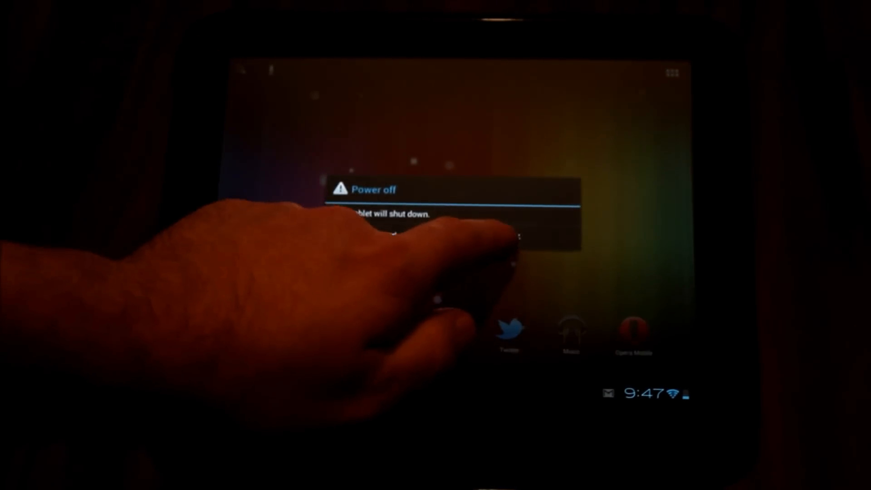
pyautogui.click(456, 233)
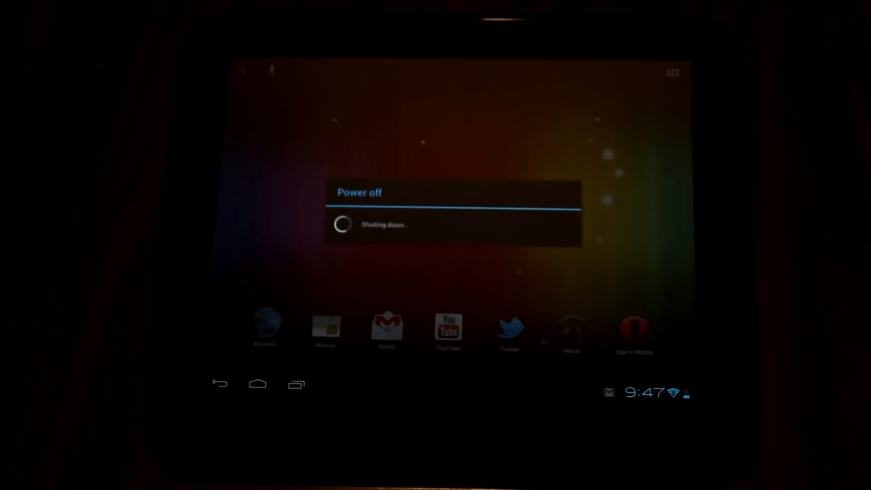